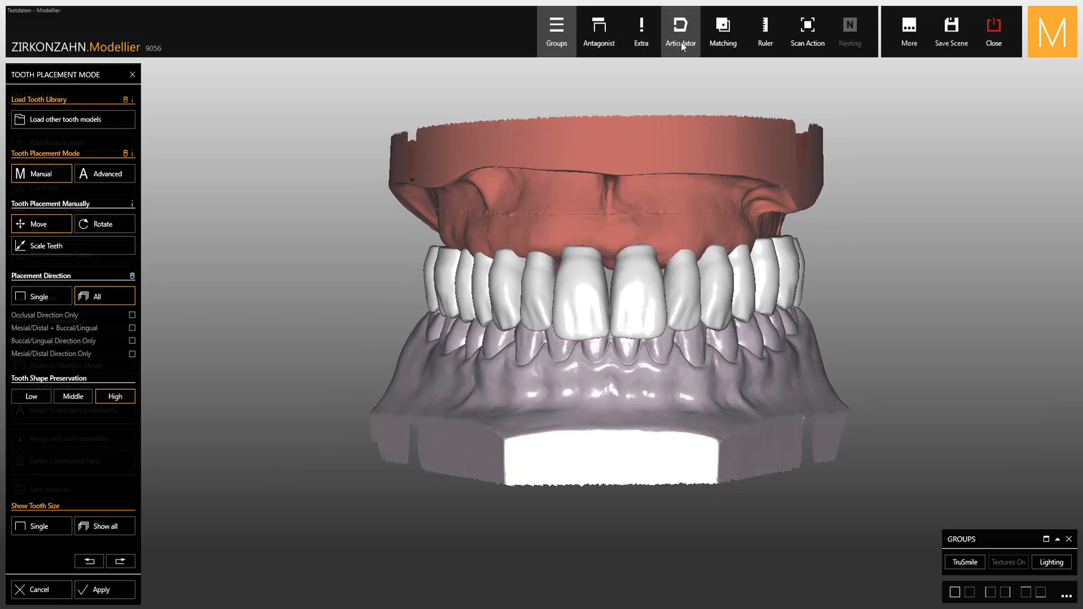
Load the PS1 Standard virtual articulator around the dentition, with its settings panel open.
{"action": "left_click", "coordinate": [679, 31]}
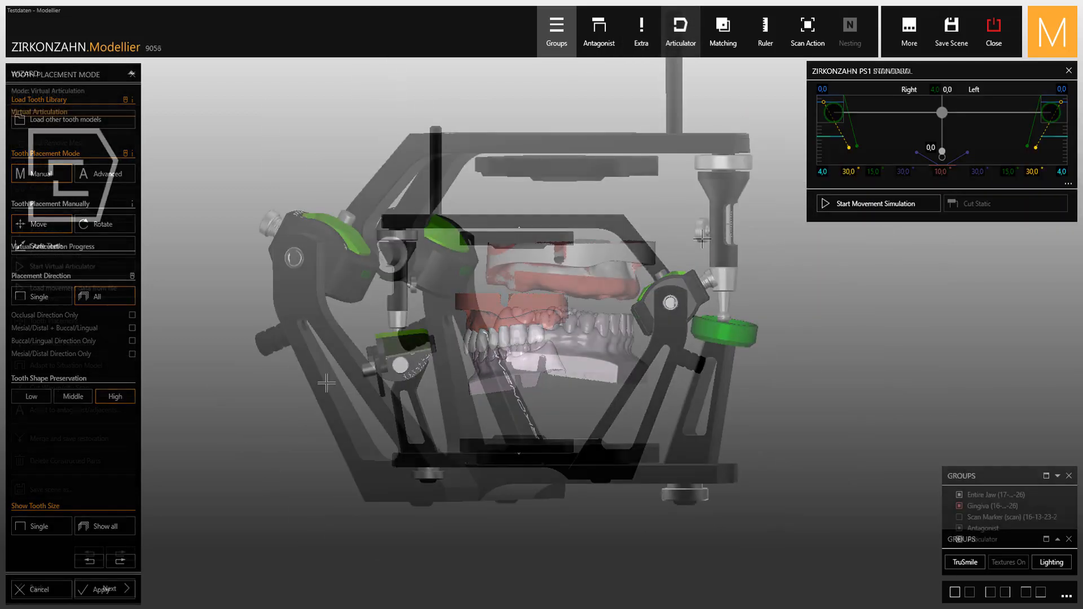
{"action": "left_click", "coordinate": [105, 589]}
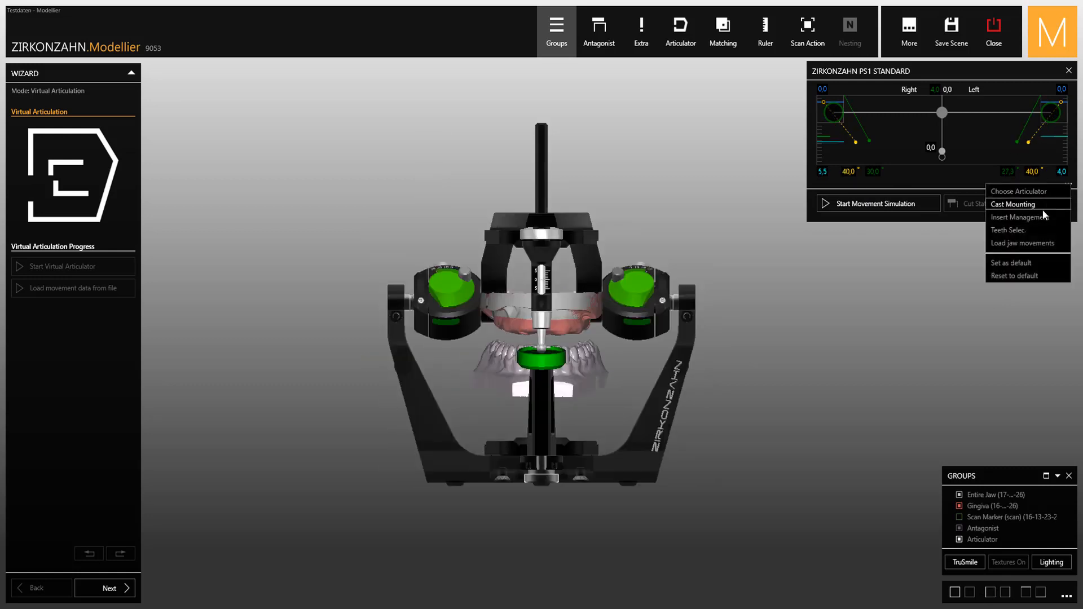
Open Insert Management, showing green Bennett and condylar inserts on both sides.
{"action": "left_click", "coordinate": [1012, 204]}
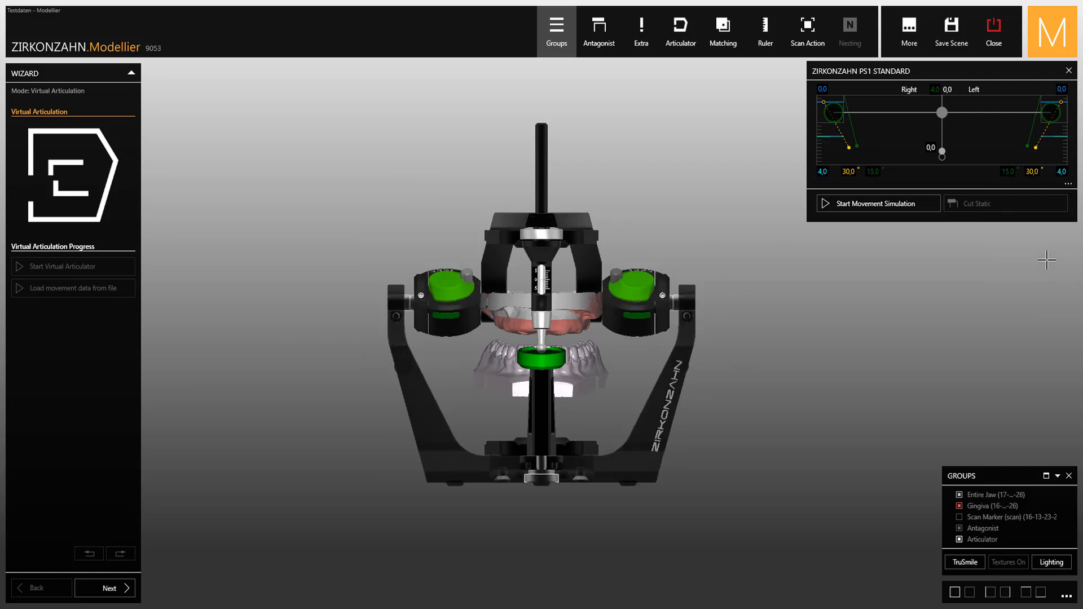
{"action": "left_click", "coordinate": [1069, 182]}
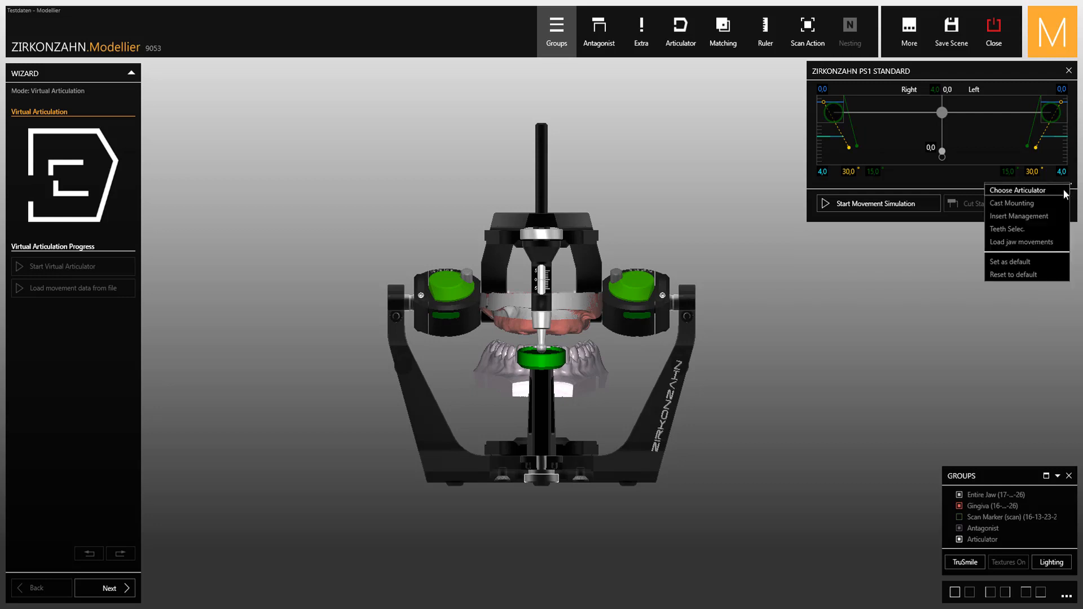
{"action": "left_click", "coordinate": [1022, 216]}
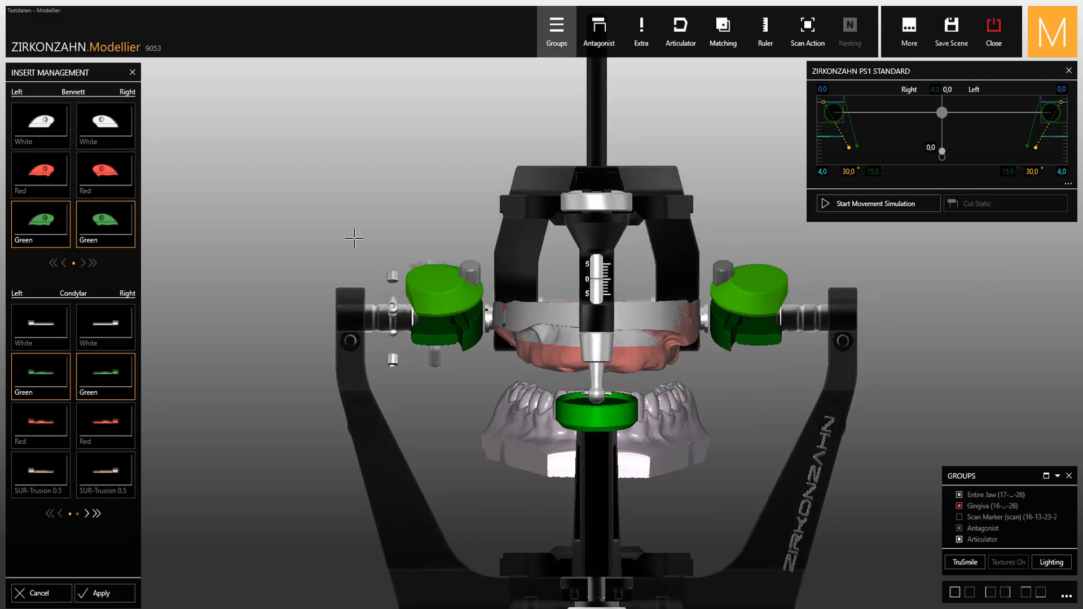
Cancel Insert Management to return to the Virtual Articulation wizard.
{"action": "left_click", "coordinate": [40, 120]}
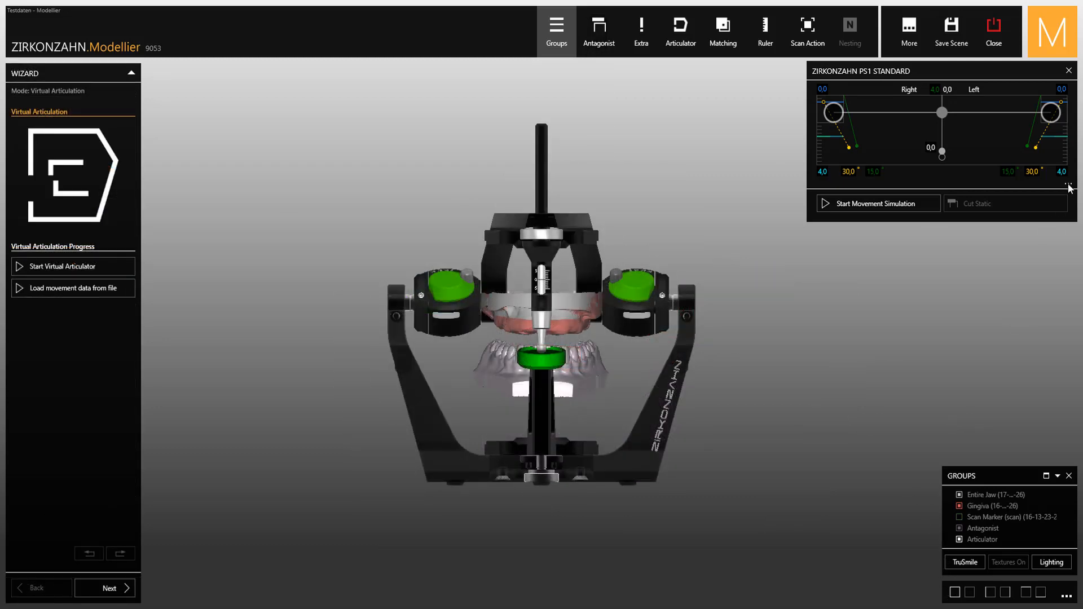
Reopen the PS1 Standard options list with cast mounting and insert management entries.
{"action": "left_click", "coordinate": [1067, 187]}
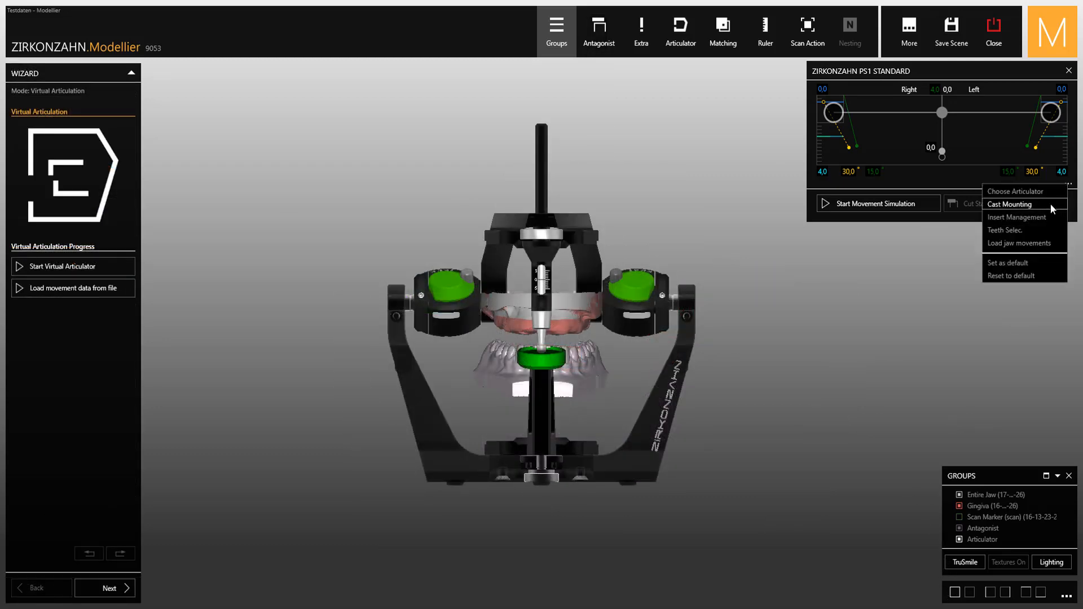
{"action": "mouse_move", "coordinate": [1034, 234]}
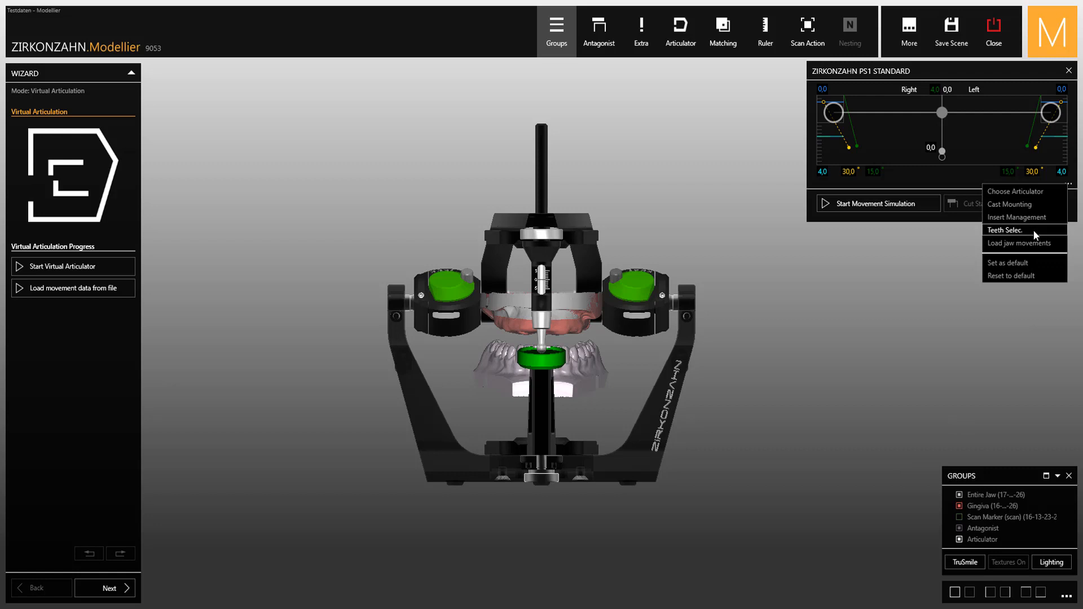
{"action": "mouse_move", "coordinate": [1029, 243]}
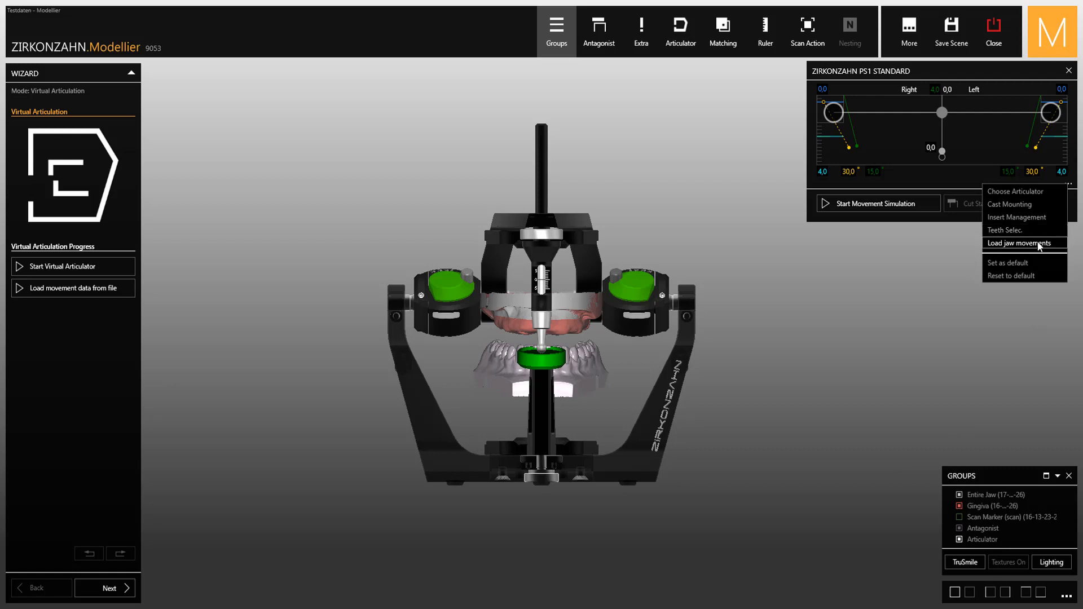
{"action": "mouse_move", "coordinate": [1052, 250]}
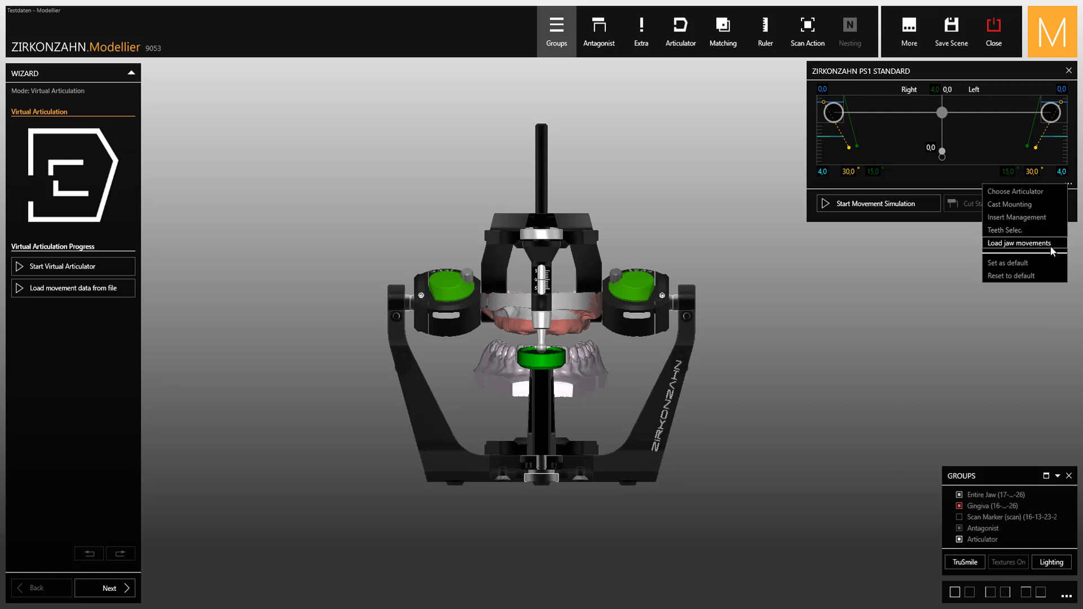
{"action": "mouse_move", "coordinate": [1040, 267]}
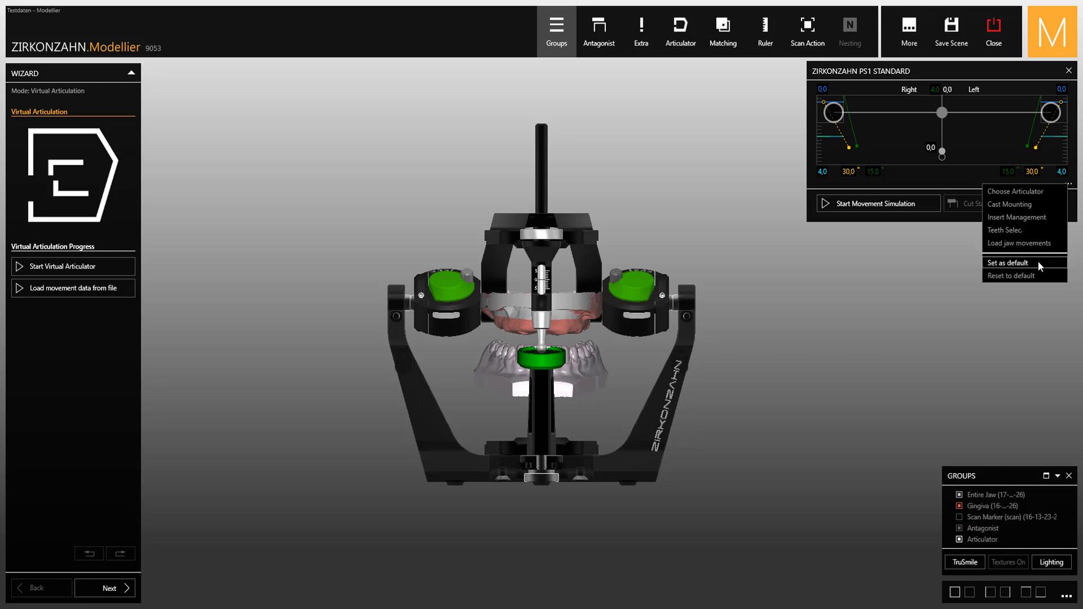
{"action": "mouse_move", "coordinate": [930, 298]}
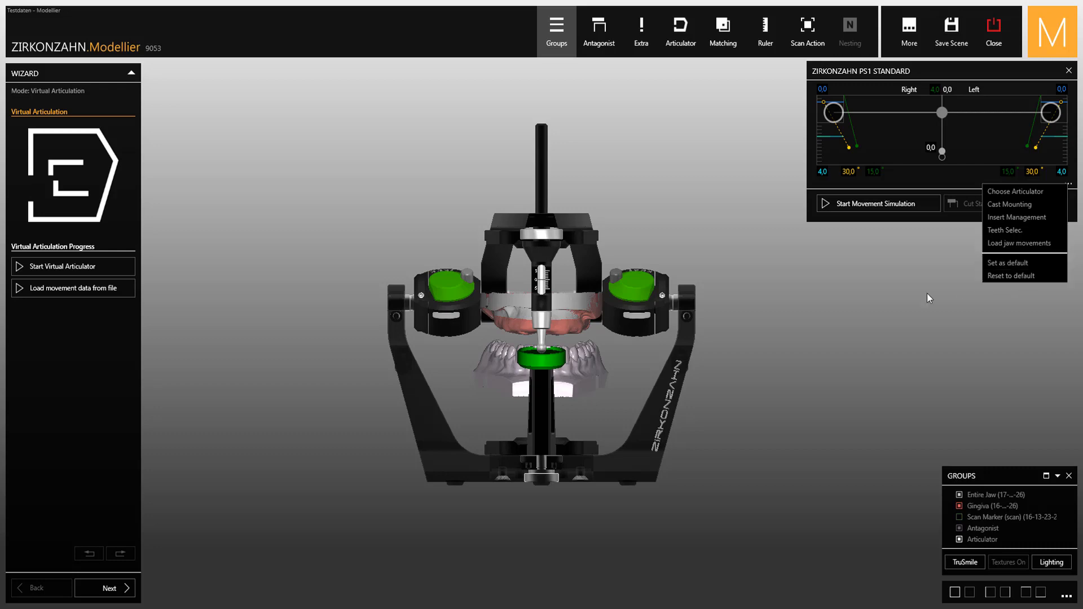
Apply the front upper teeth as the movement-guiding teeth and return to the master menu.
{"action": "left_click", "coordinate": [1006, 230]}
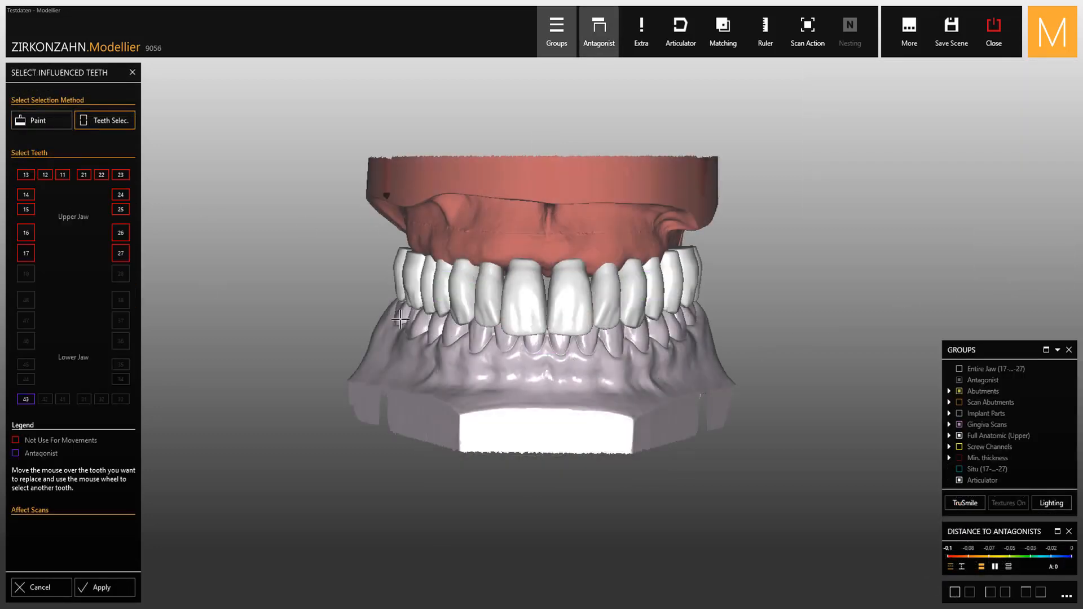
{"action": "left_click", "coordinate": [83, 175]}
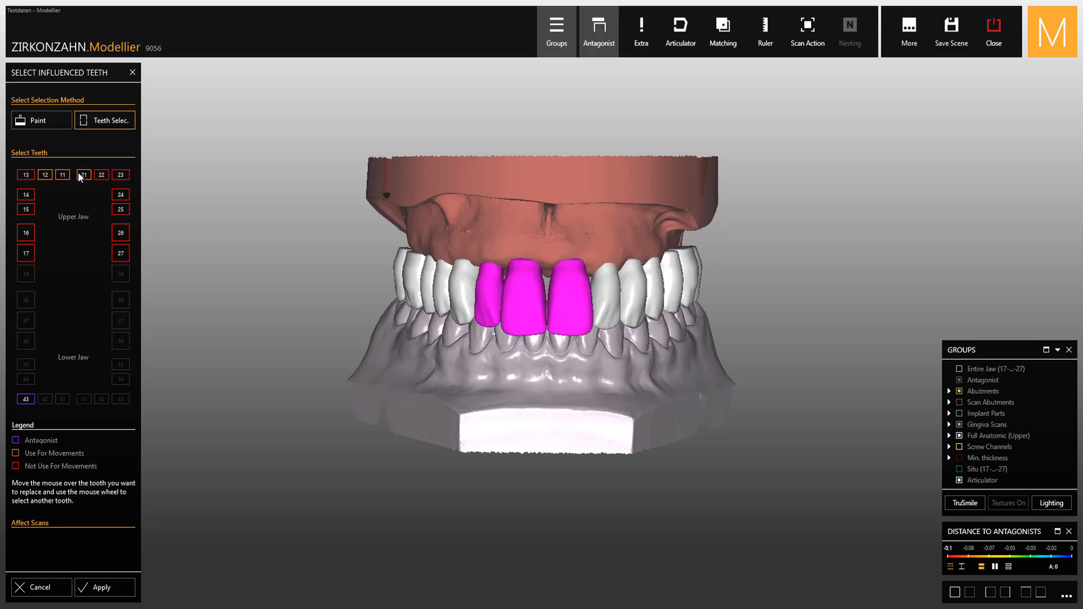
{"action": "left_click", "coordinate": [99, 587]}
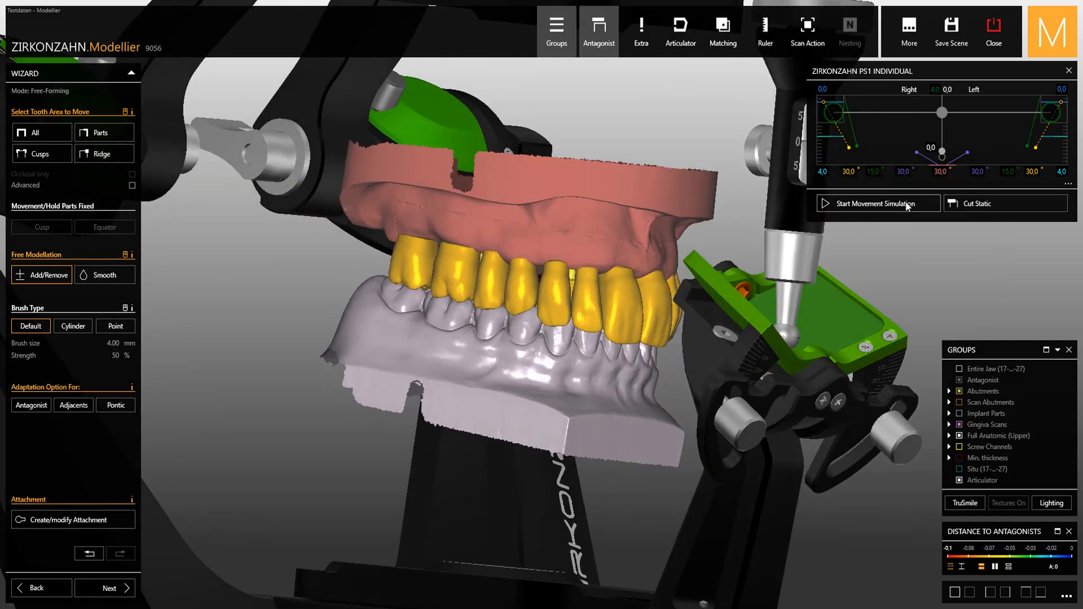
{"action": "left_click", "coordinate": [877, 203]}
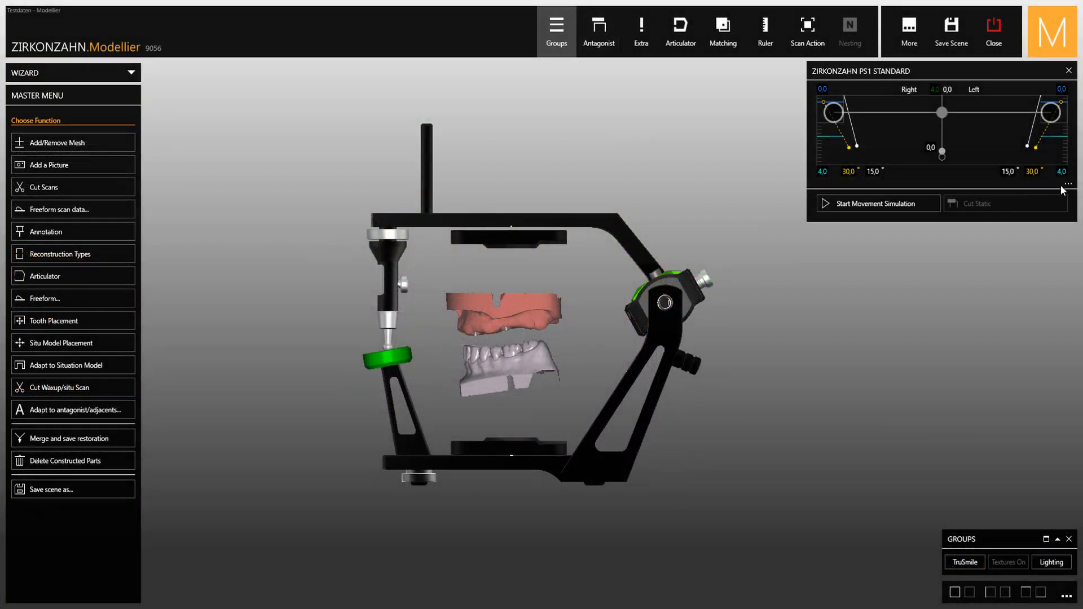
Switch the articulator to Arti PS1 3D Table: Individual.
{"action": "left_click", "coordinate": [1067, 184]}
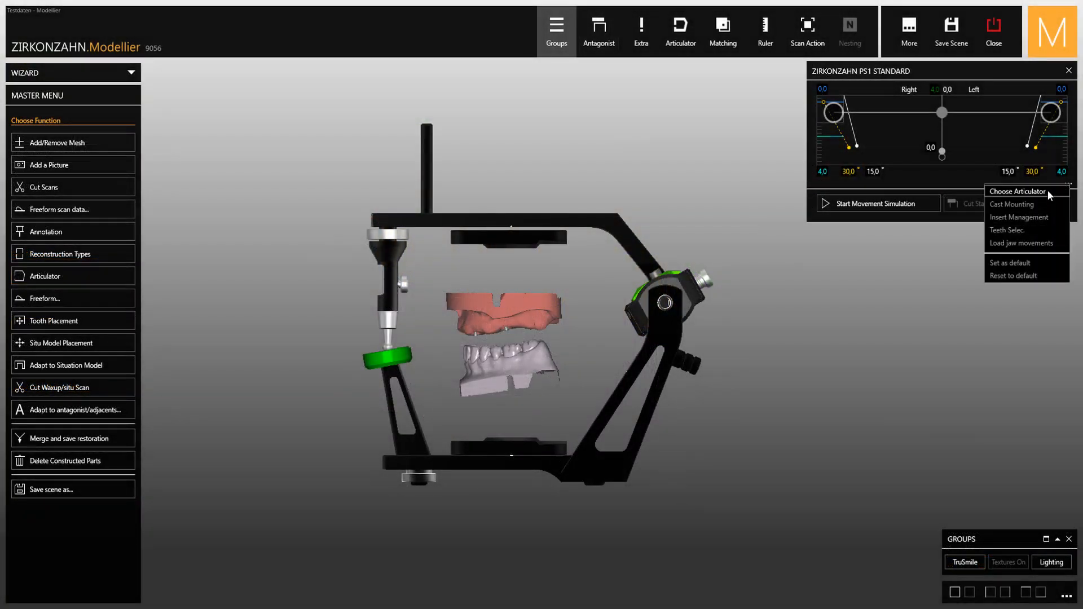
{"action": "left_click", "coordinate": [1021, 191]}
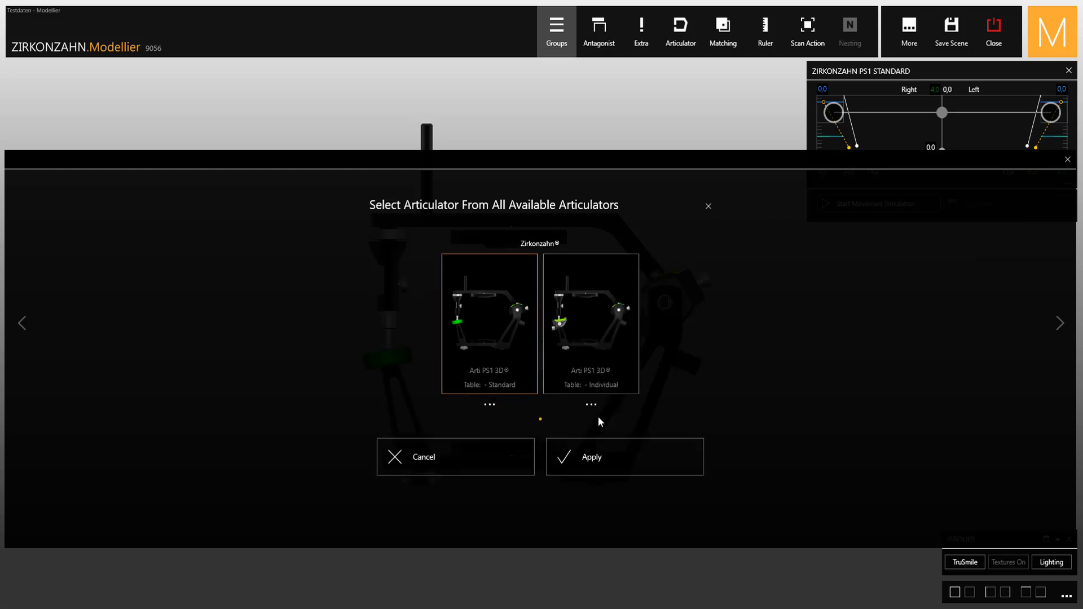
{"action": "left_click", "coordinate": [624, 456]}
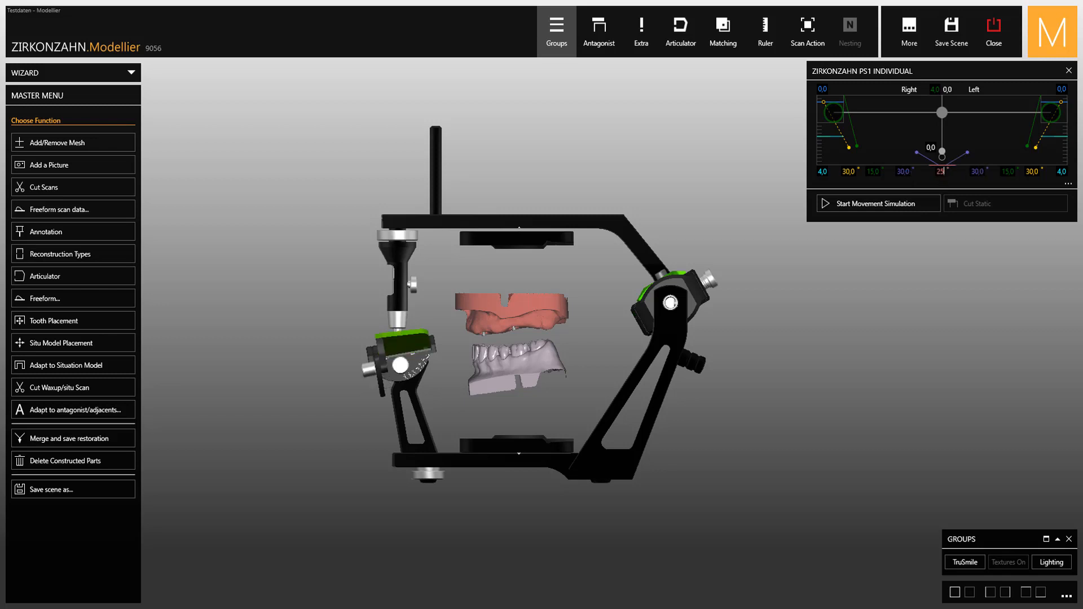
Run the PS1 Individual movement simulation, then cut static intersections on the upper crowns.
{"action": "left_click", "coordinate": [875, 203]}
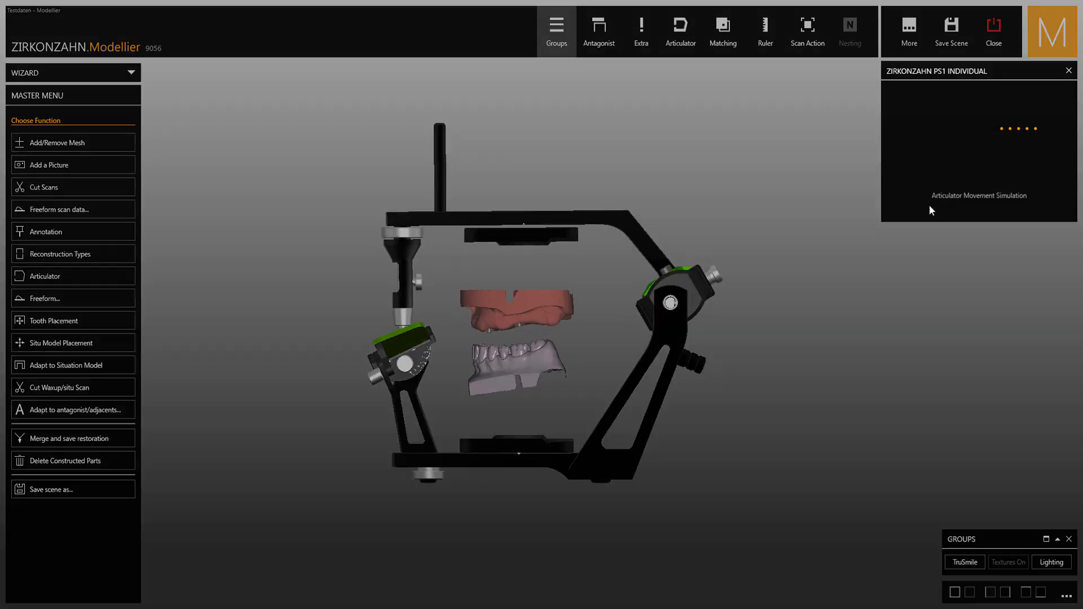
{"action": "left_click", "coordinate": [598, 25]}
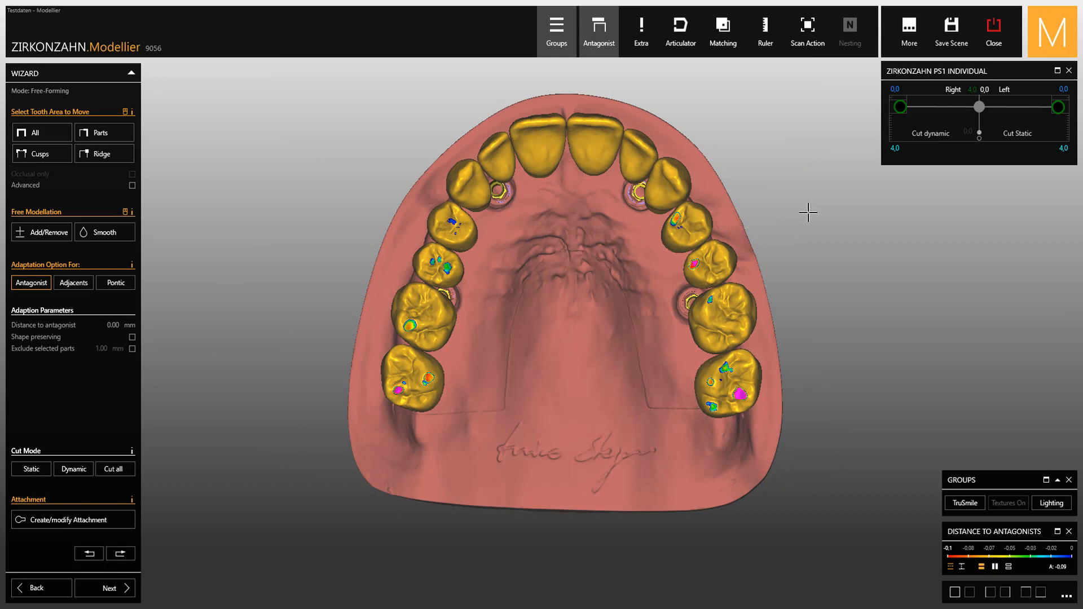
{"action": "left_click", "coordinate": [1017, 133]}
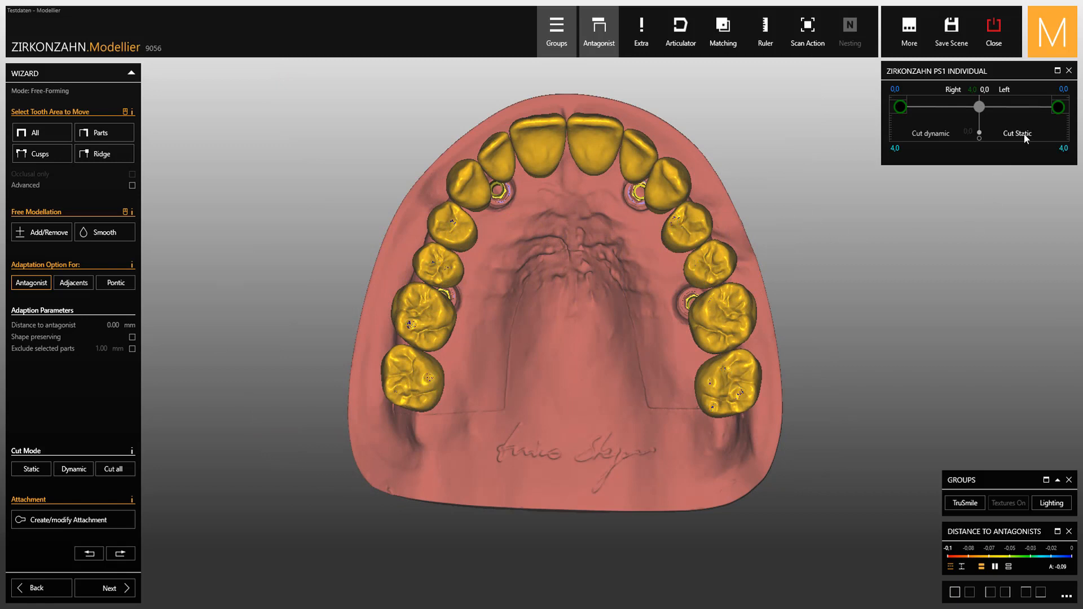